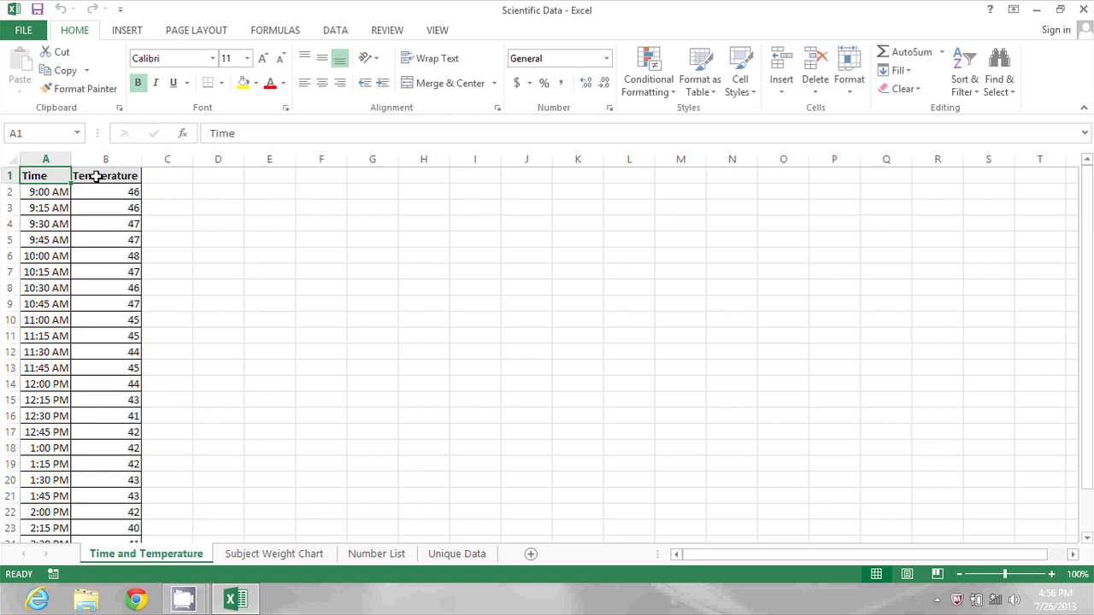
Begin editing the Temperature header in B1 and go to the Insert features
left_click(106, 175)
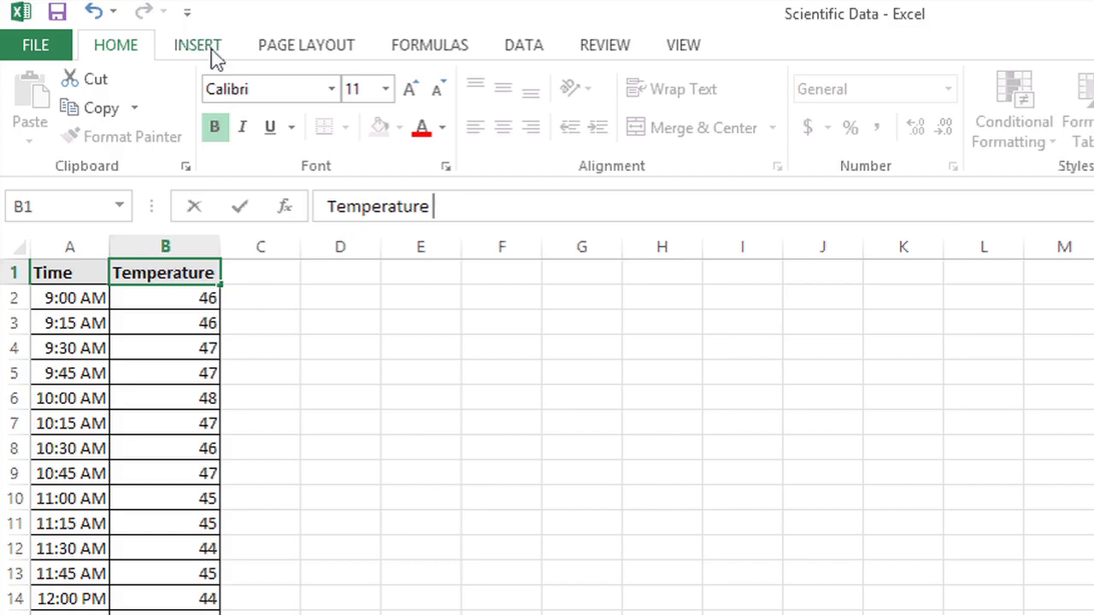
left_click(199, 44)
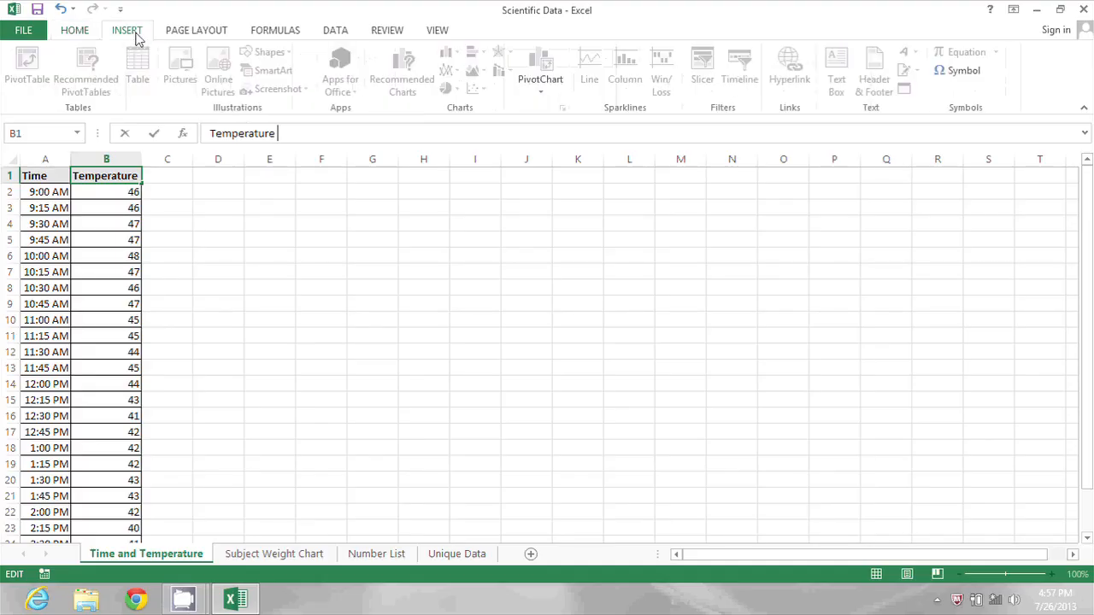
mouse_move(665, 151)
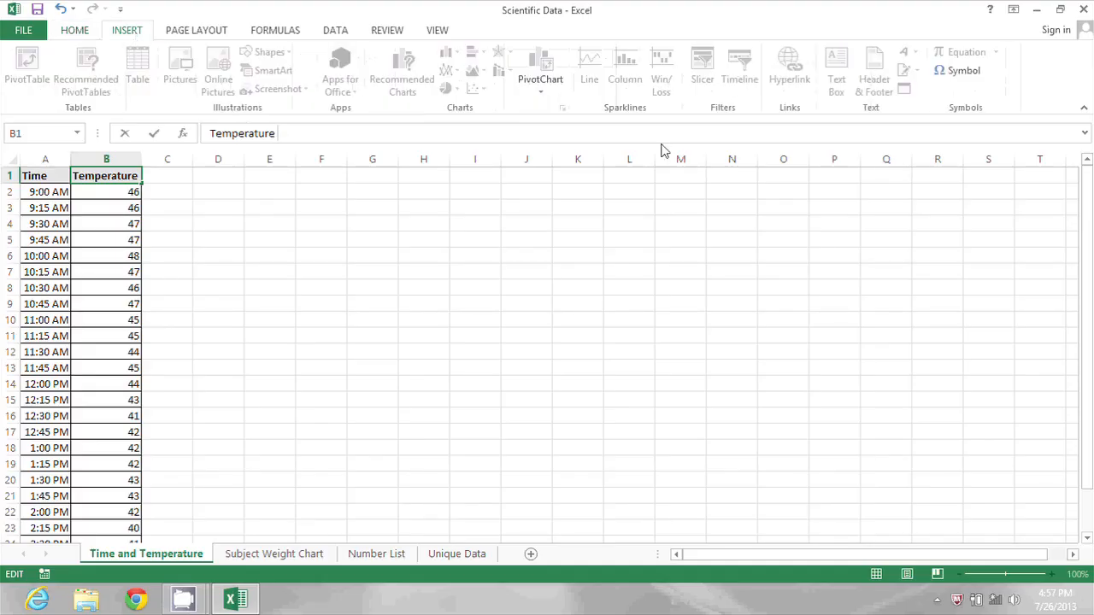
mouse_move(964, 70)
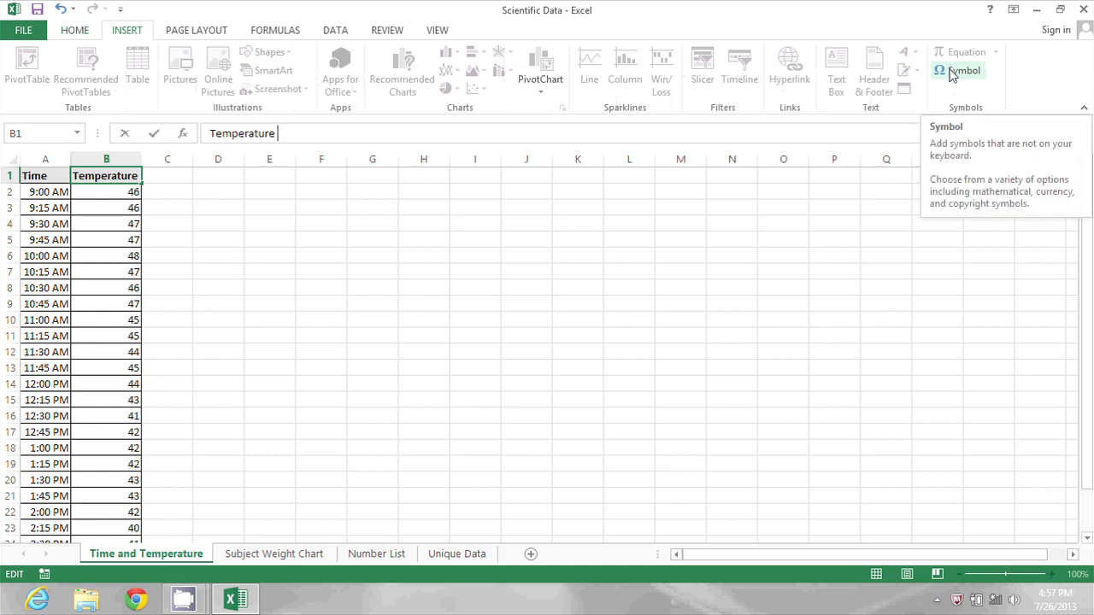
Insert a Superscript Zero symbol (code 2070) after Temperature as a degree sign
left_click(964, 70)
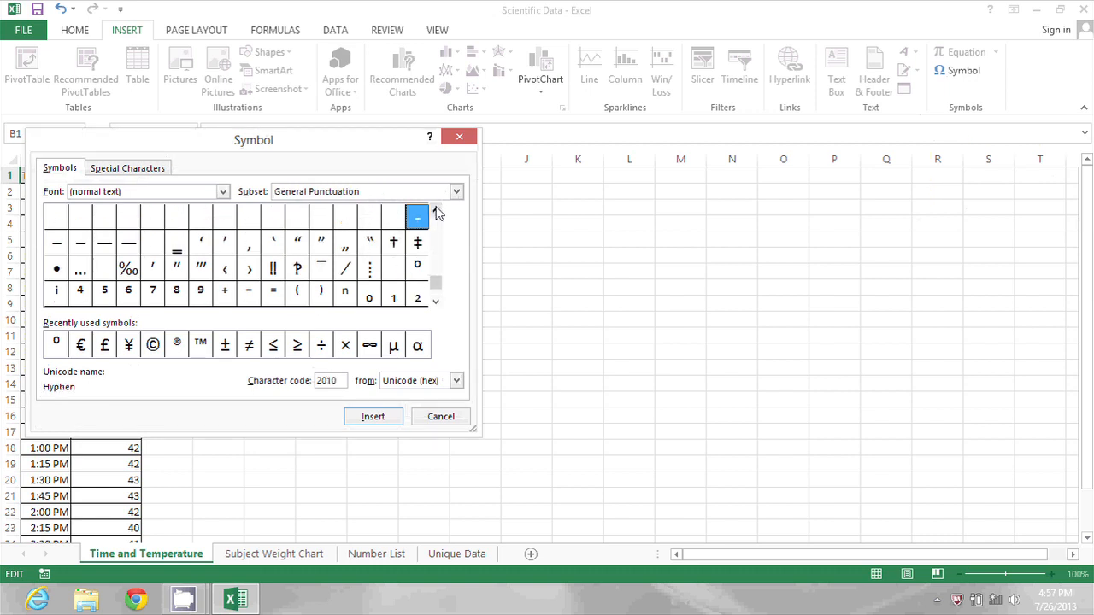
mouse_move(418, 267)
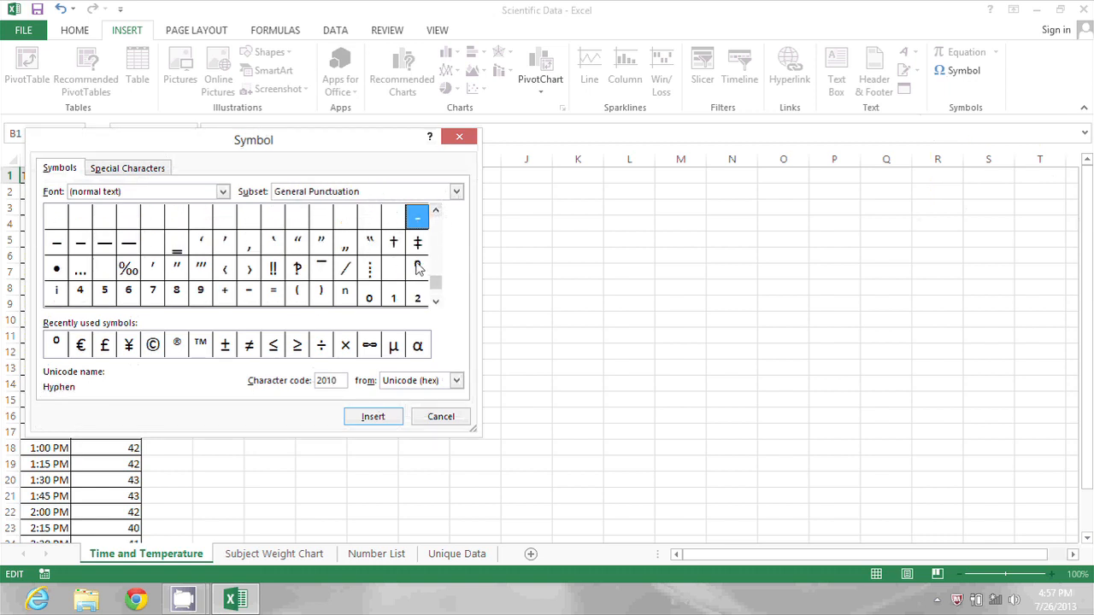
left_click(417, 267)
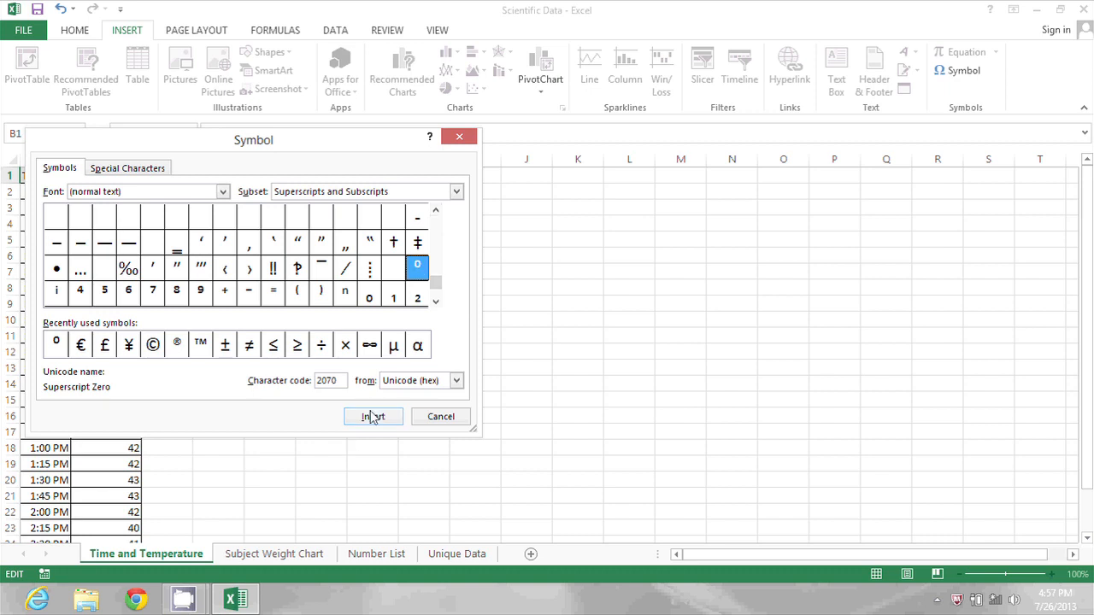
left_click(373, 417)
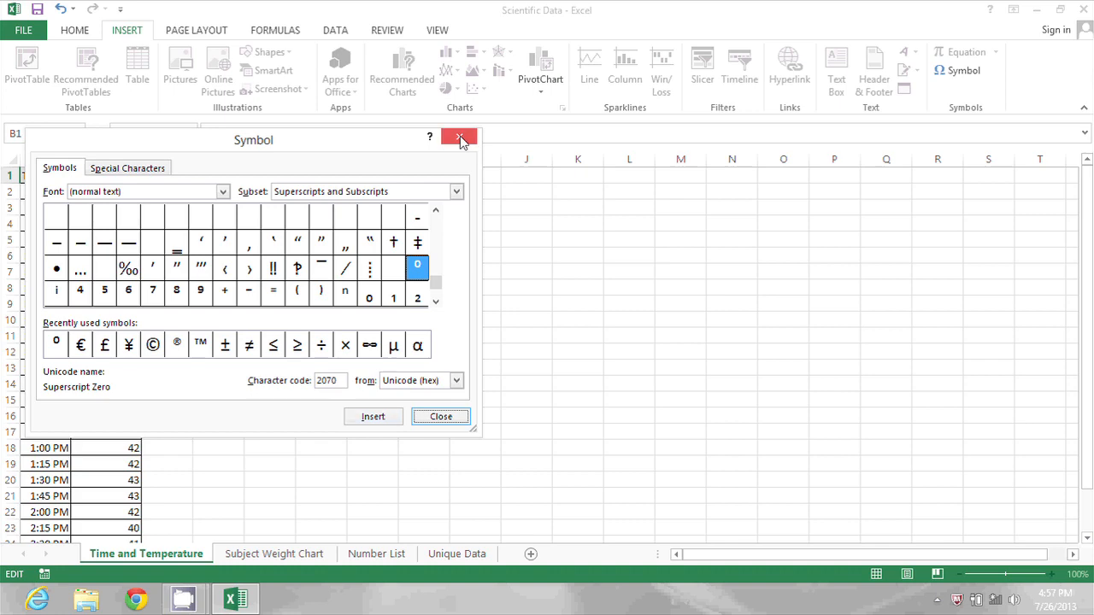
Dismiss the Symbol dialog and add F so the header reads 'Temperature °F'
left_click(462, 137)
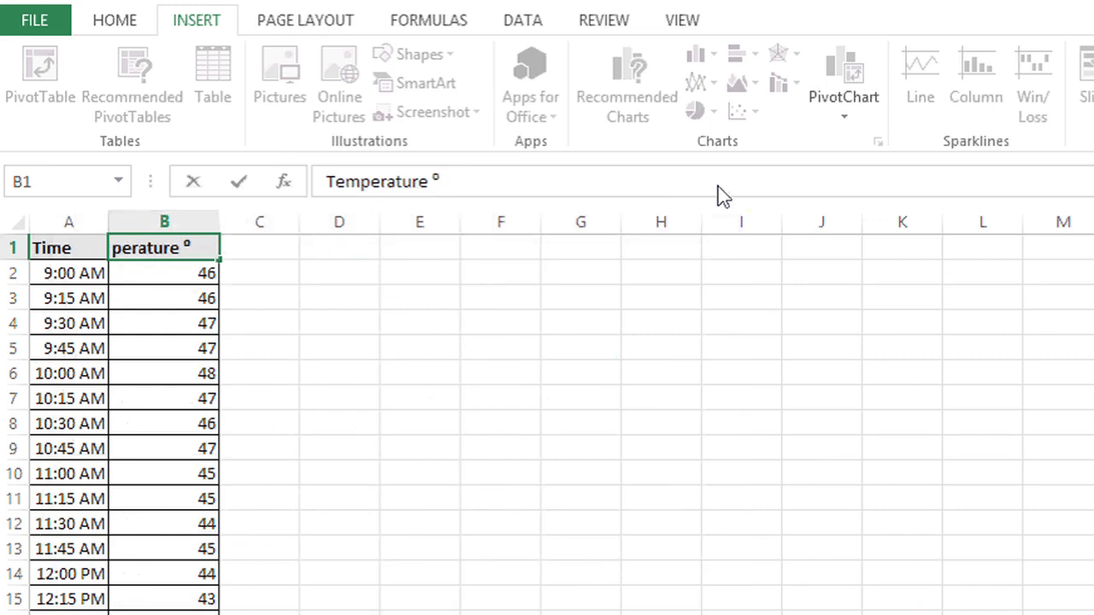
type("F")
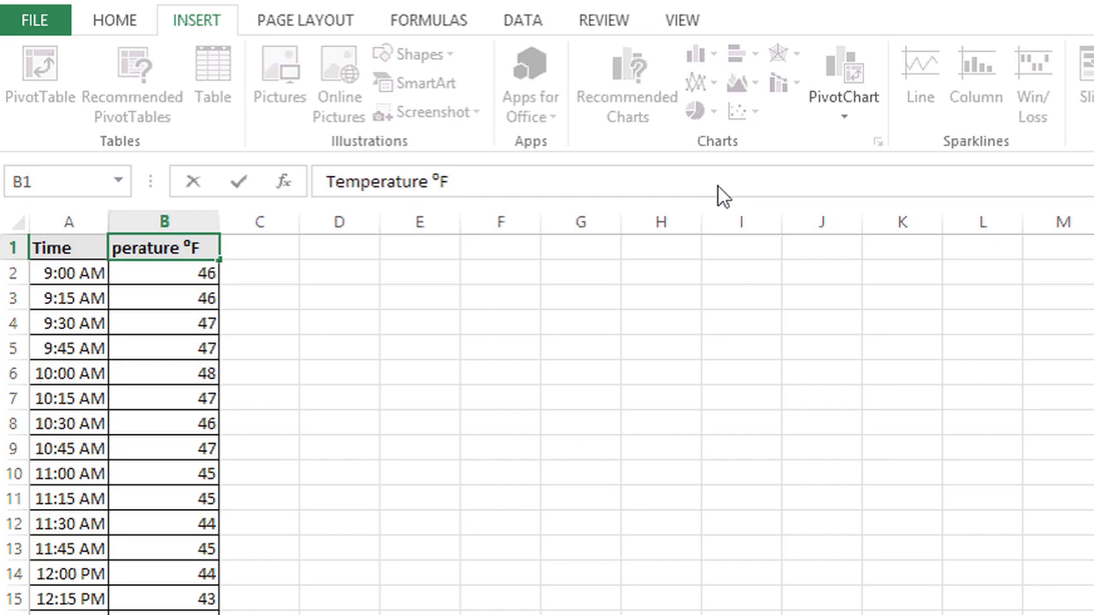